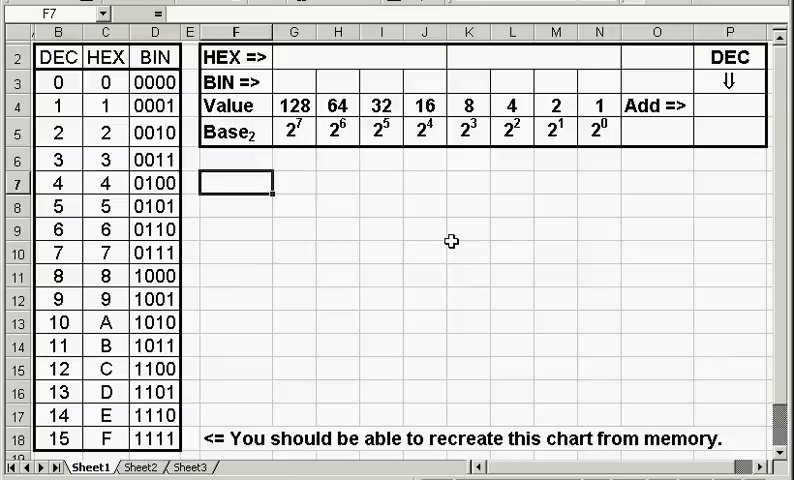
Enter 37 in the DEC cell P4 and again in F7 as the starting figure
type("37")
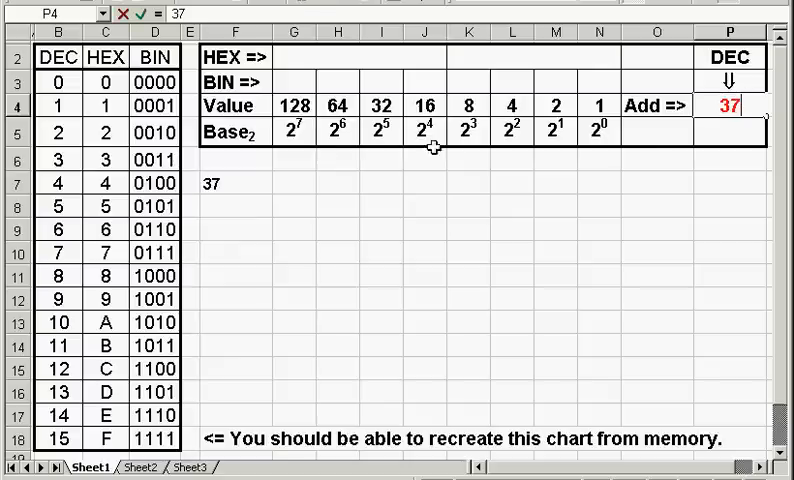
left_click(232, 184)
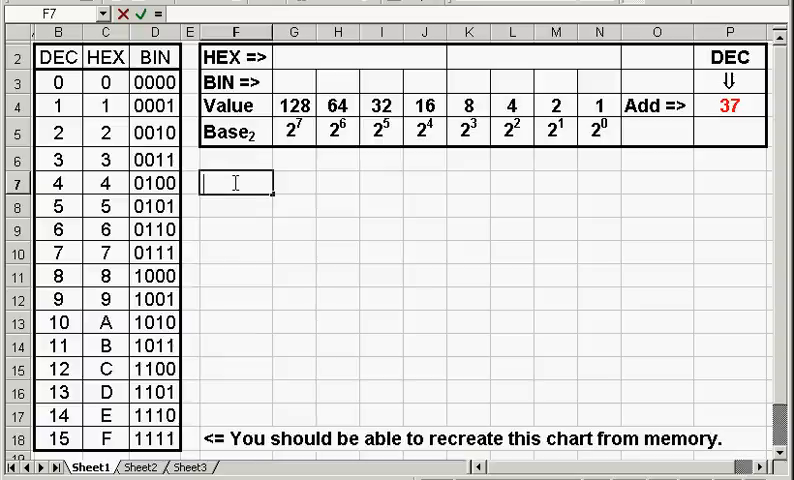
type("37")
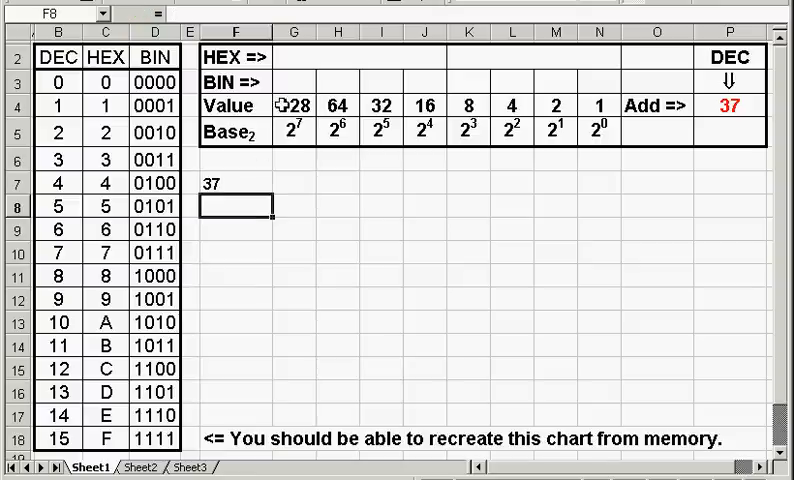
Fill binary digits 0 under 128 and 64, 1 under 32, and -32 beneath the 37 in F8
left_click(234, 182)
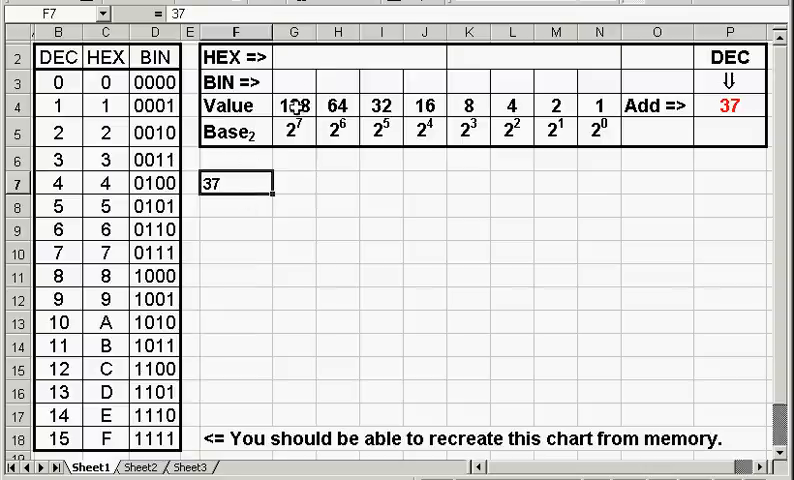
type("0")
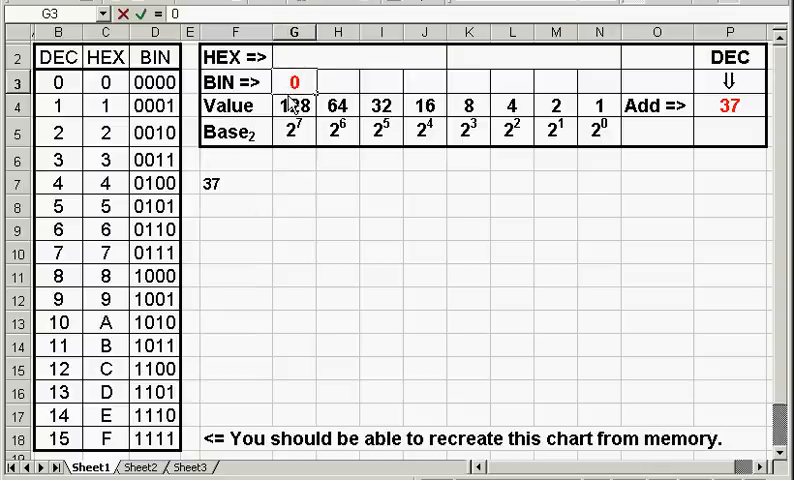
left_click(336, 104)
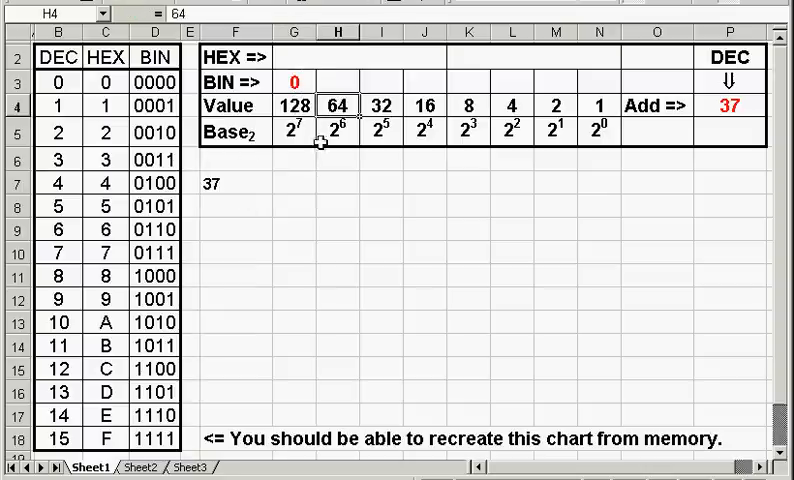
left_click(236, 184)
type("0")
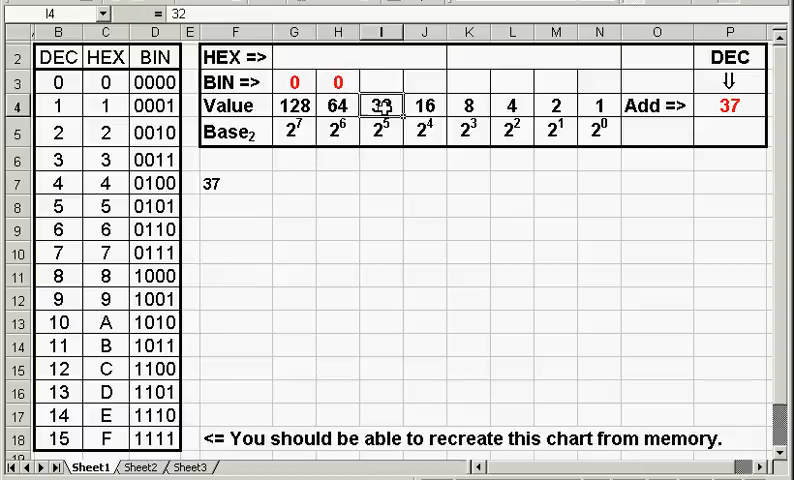
left_click(236, 184)
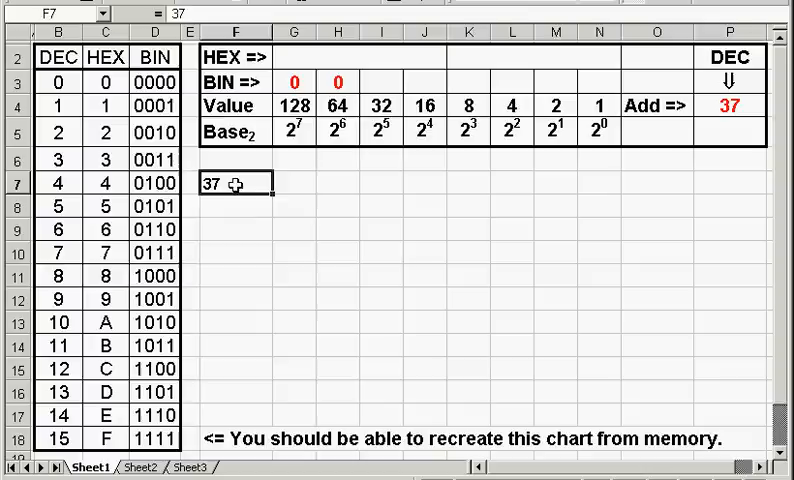
type("1")
left_click(236, 208)
type("-32")
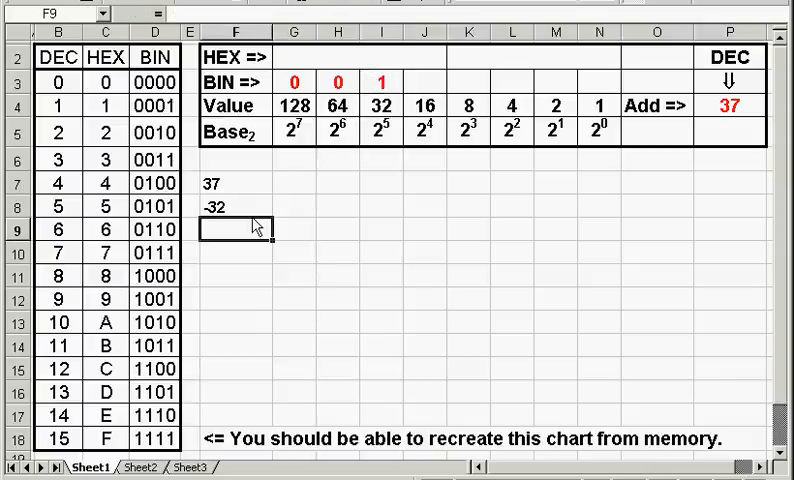
Note remainder 5 in F9 and binary 0 under the 16 and 8 places
type("5")
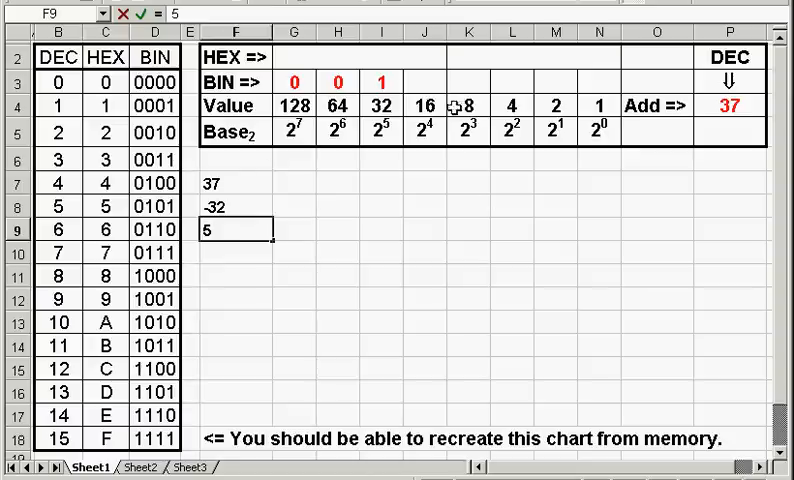
left_click(424, 104)
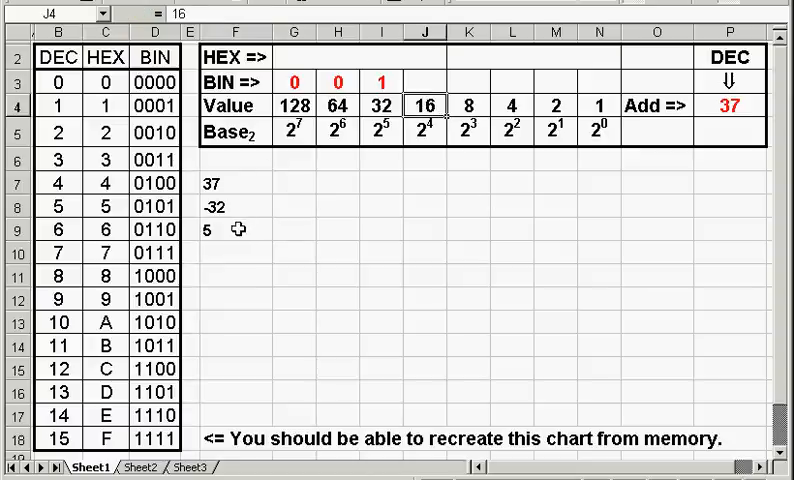
left_click(424, 82)
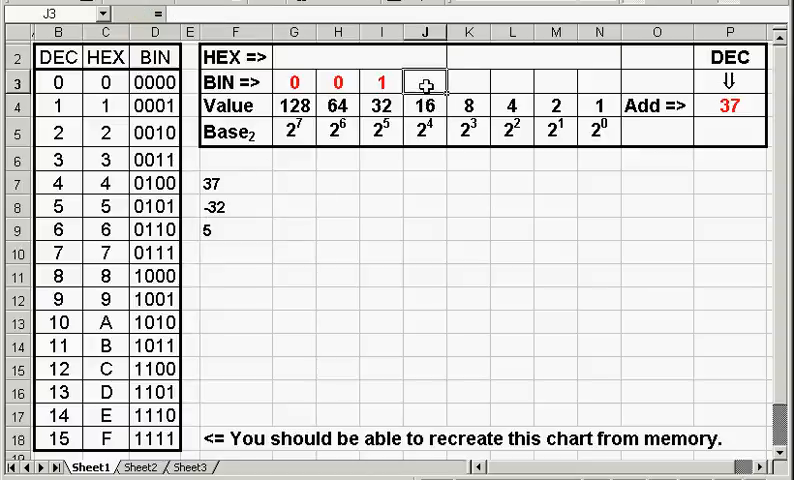
type("0")
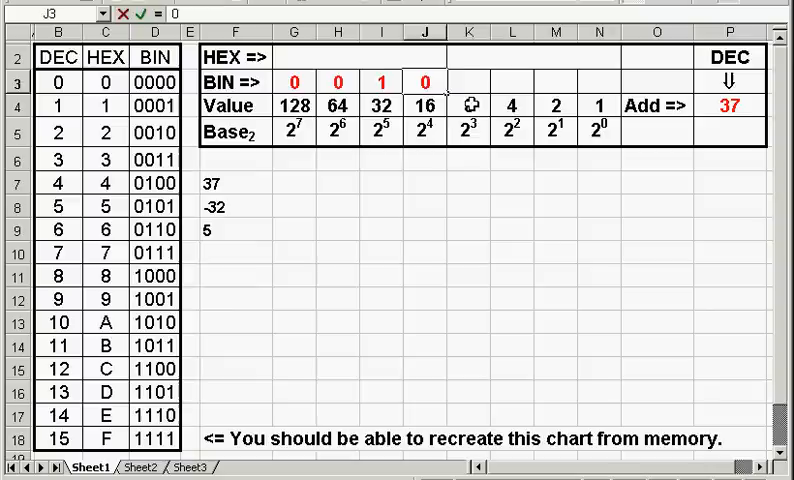
left_click(236, 228)
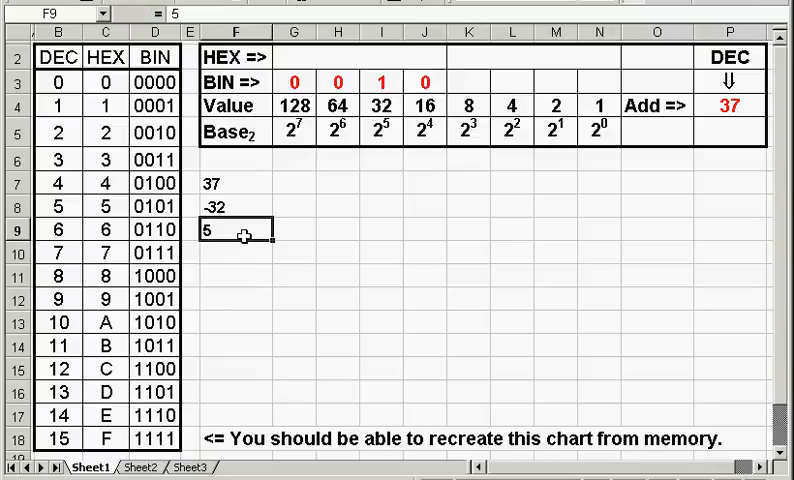
type("0")
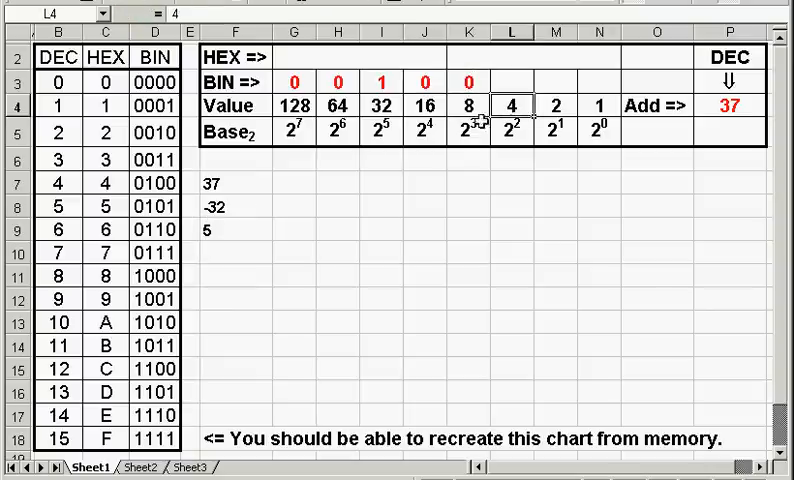
Set 1 under the 4 place, then -4 in F10 and remainder 1 in F11
left_click(236, 228)
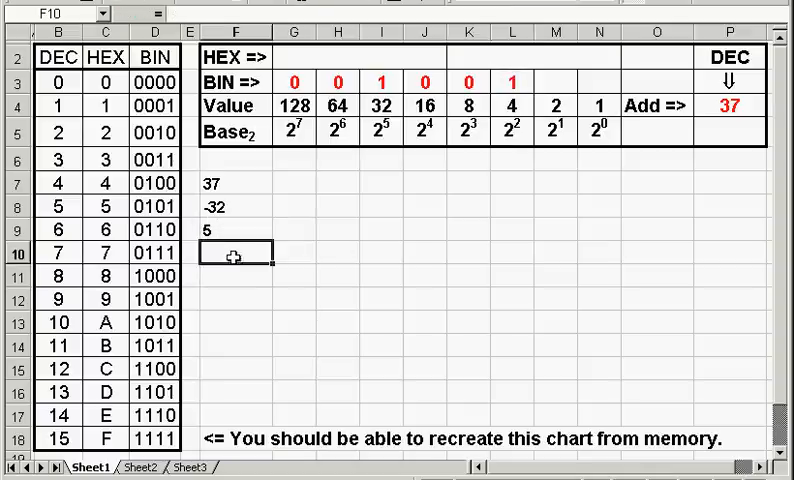
type("-4")
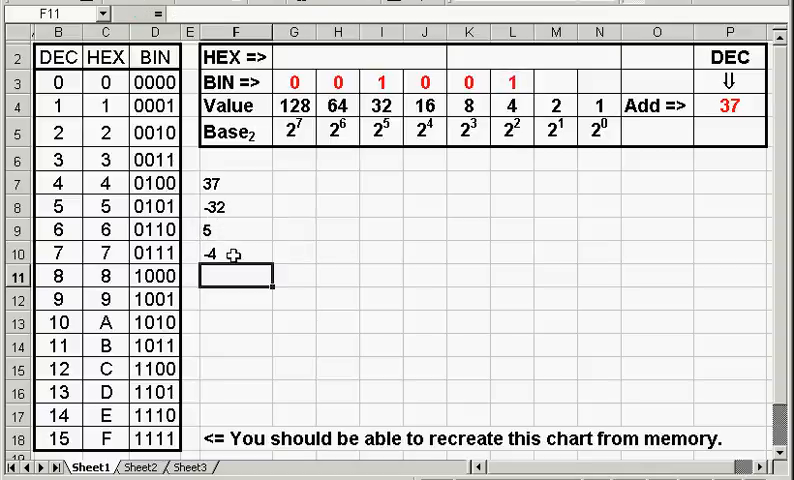
type("1")
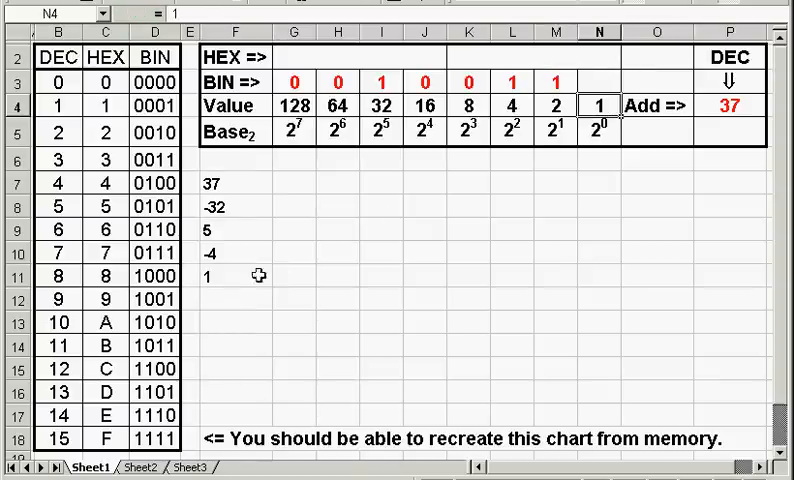
Correct the 2s bit M3 to 0 so BIN reads 00100101, then list -1 and 0 in F12:F13
left_click(236, 276)
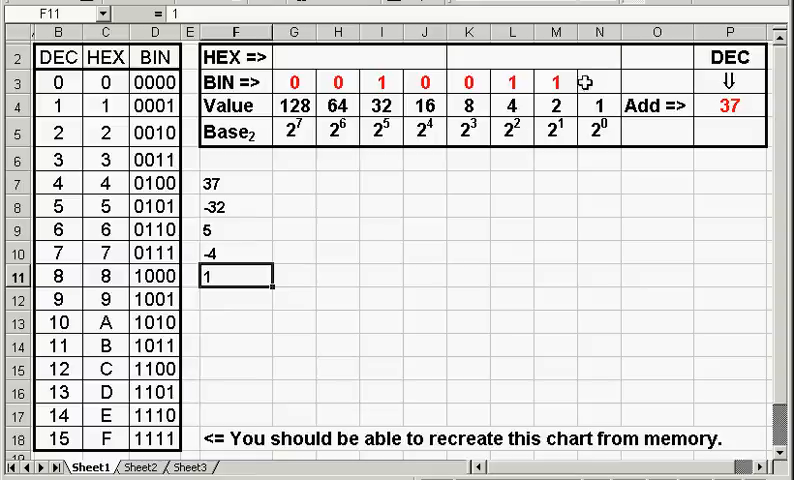
left_click(556, 82)
type("0")
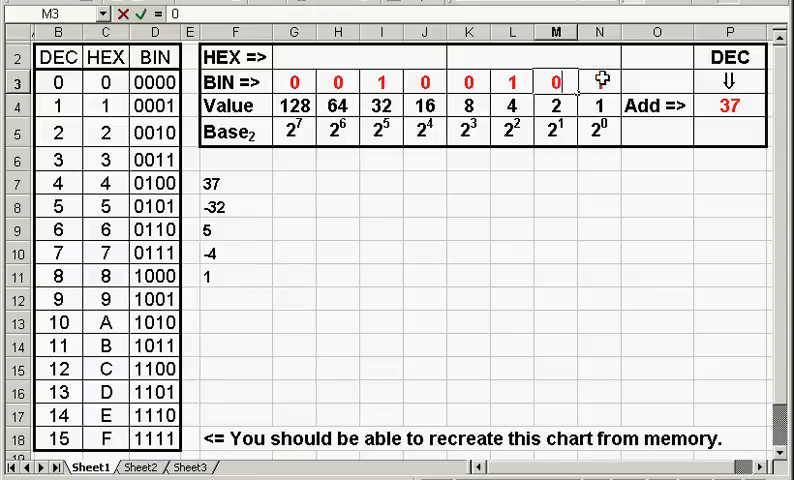
mouse_move(600, 84)
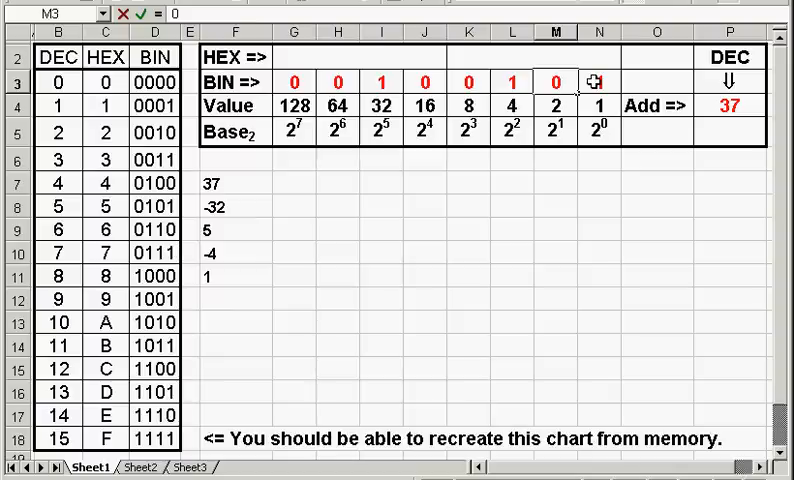
left_click(598, 82)
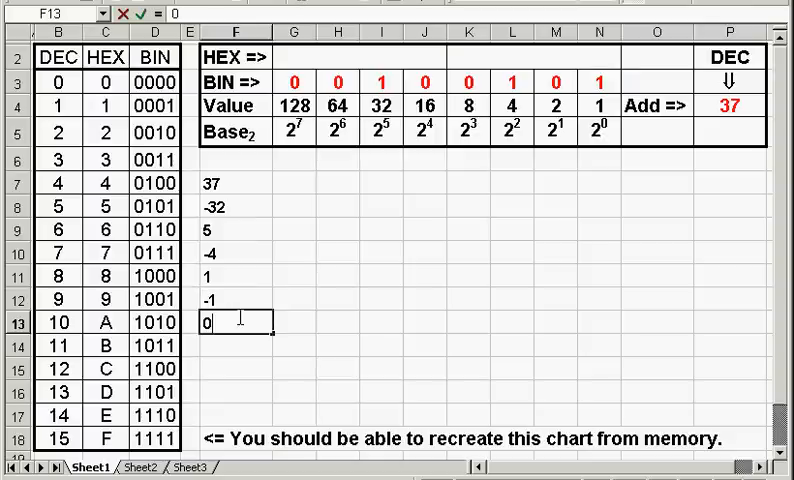
mouse_move(644, 104)
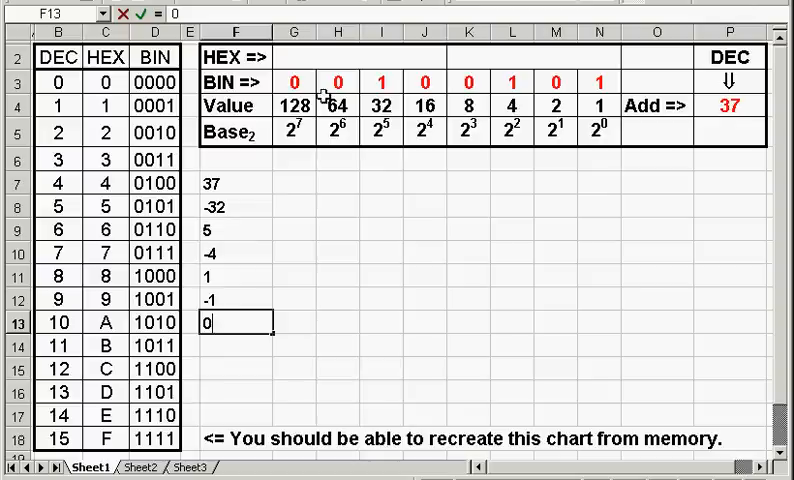
mouse_move(492, 96)
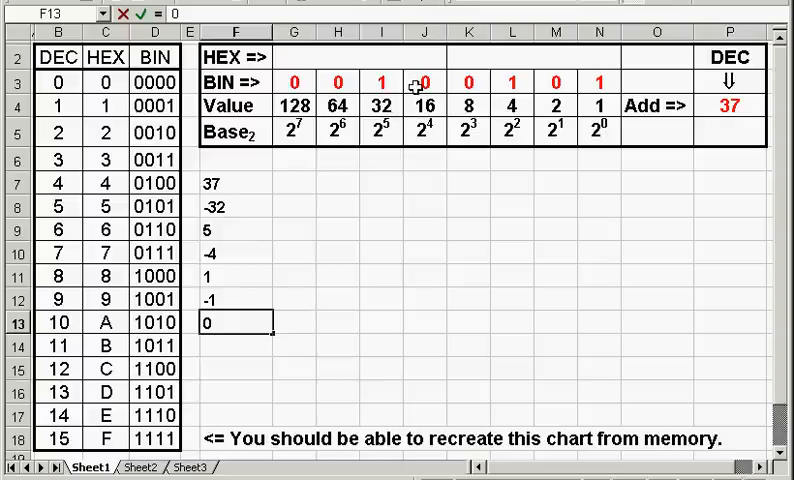
mouse_move(602, 84)
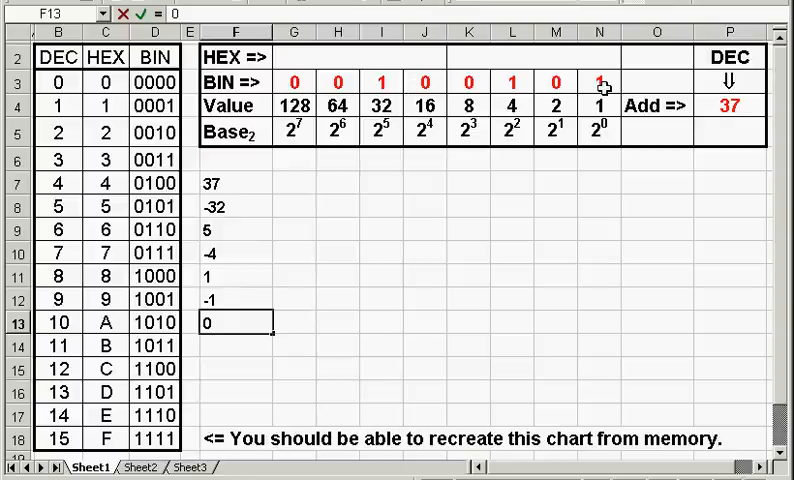
mouse_move(310, 92)
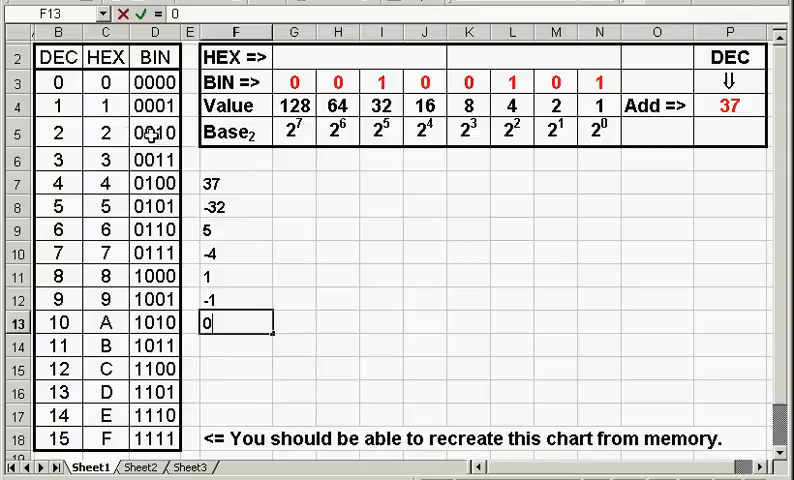
mouse_move(108, 134)
type("2")
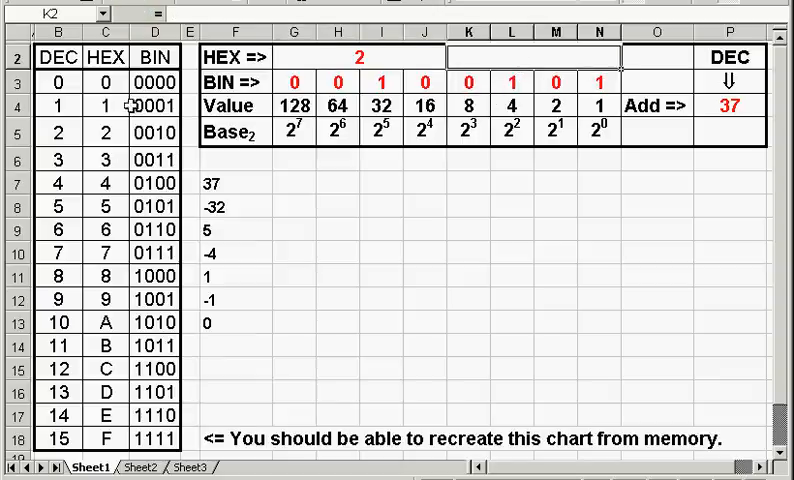
mouse_move(158, 132)
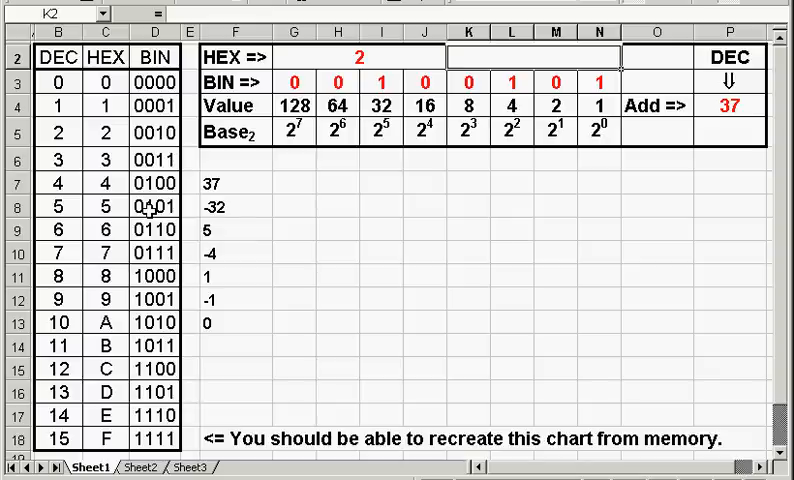
mouse_move(524, 56)
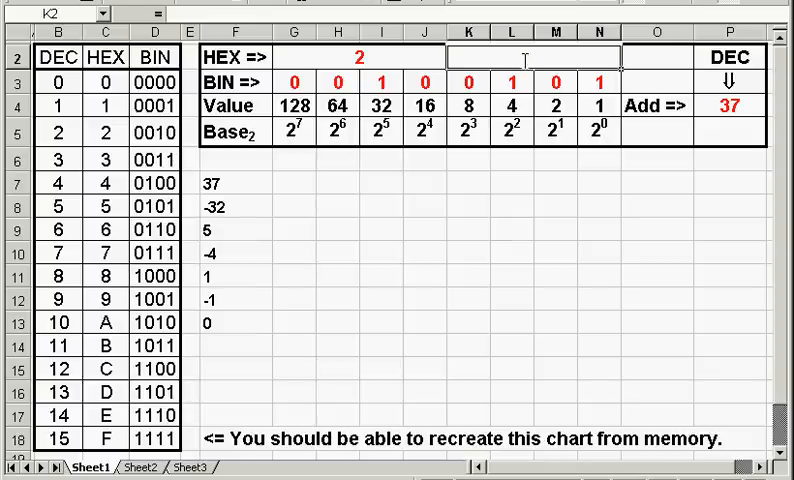
Enter hex digit 5 in merged K2:N2, completing 37 as hex 25
type("5")
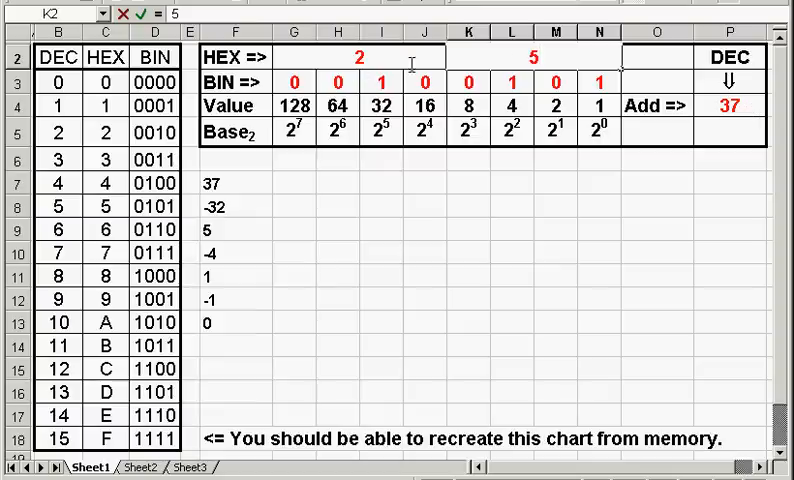
mouse_move(304, 214)
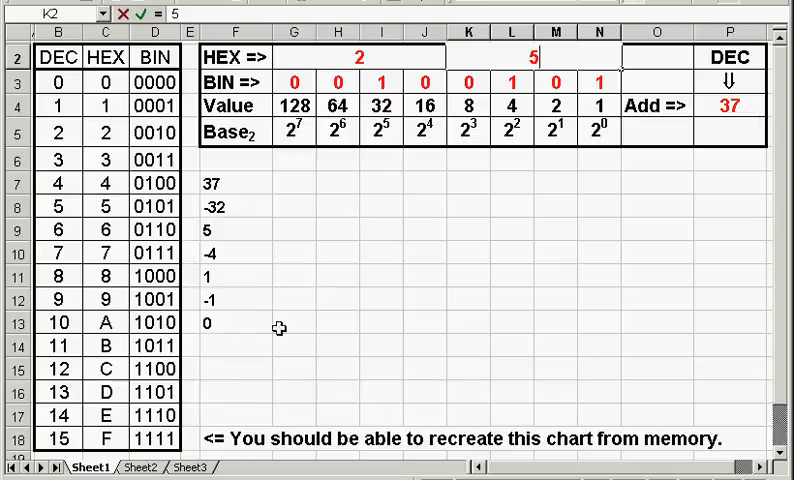
left_click(236, 344)
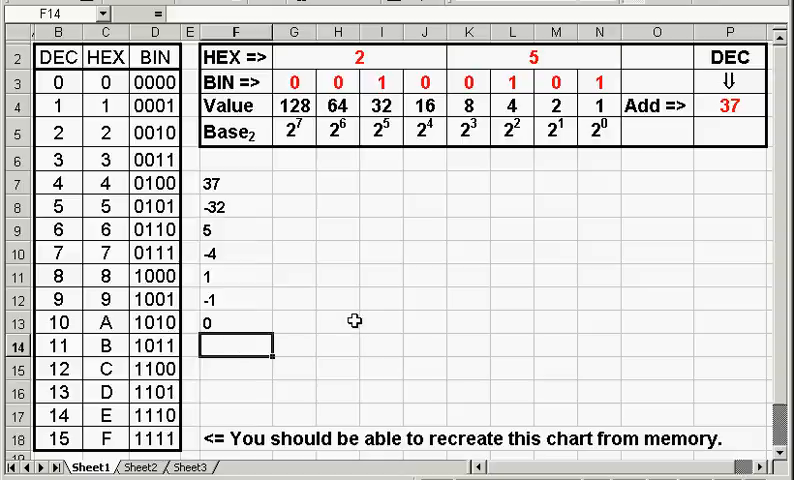
Write the hexadecimal result as 0x25 in F14 and 25h in F15
type("0x25")
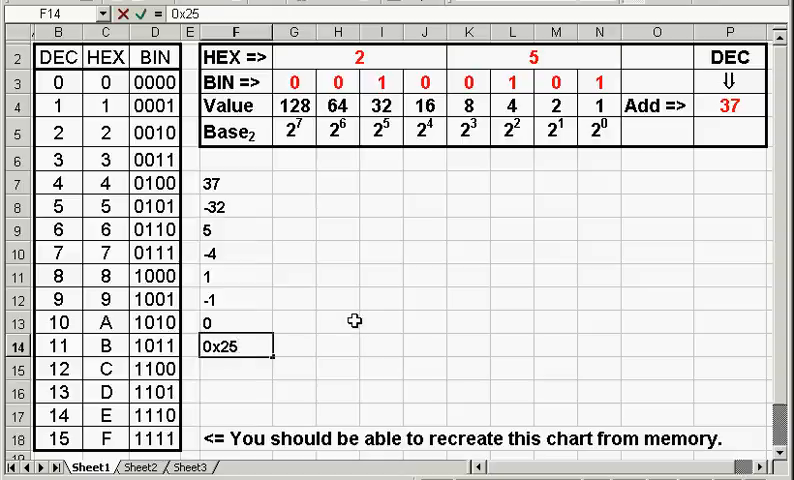
type("25h")
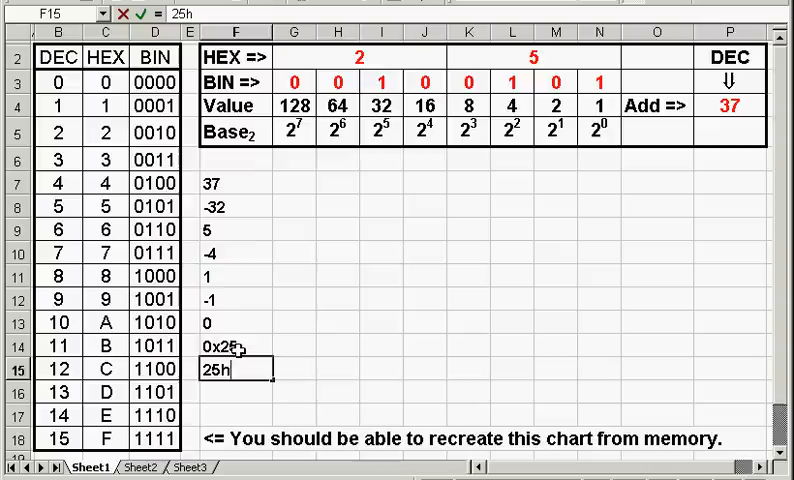
mouse_move(480, 52)
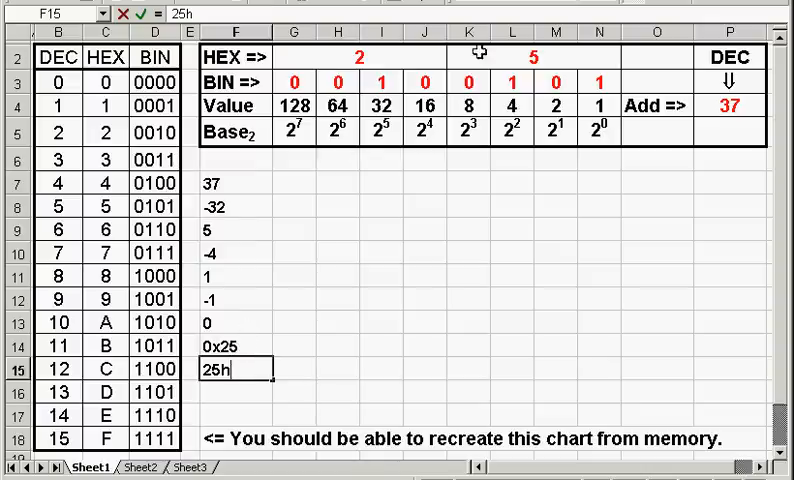
mouse_move(370, 56)
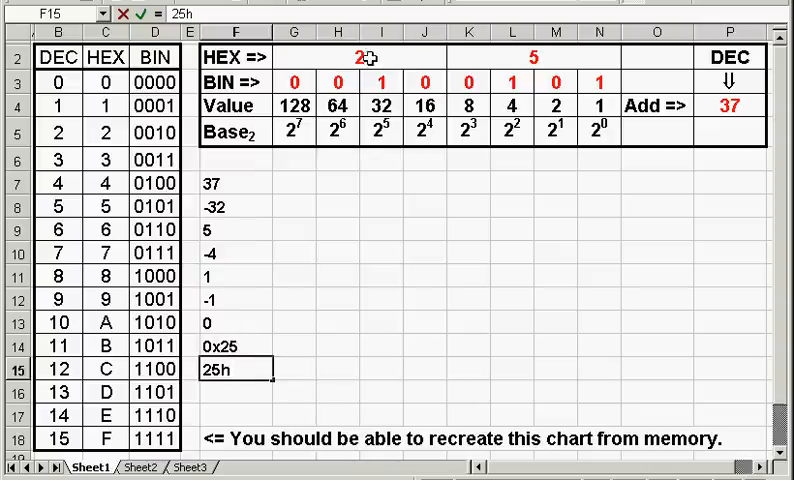